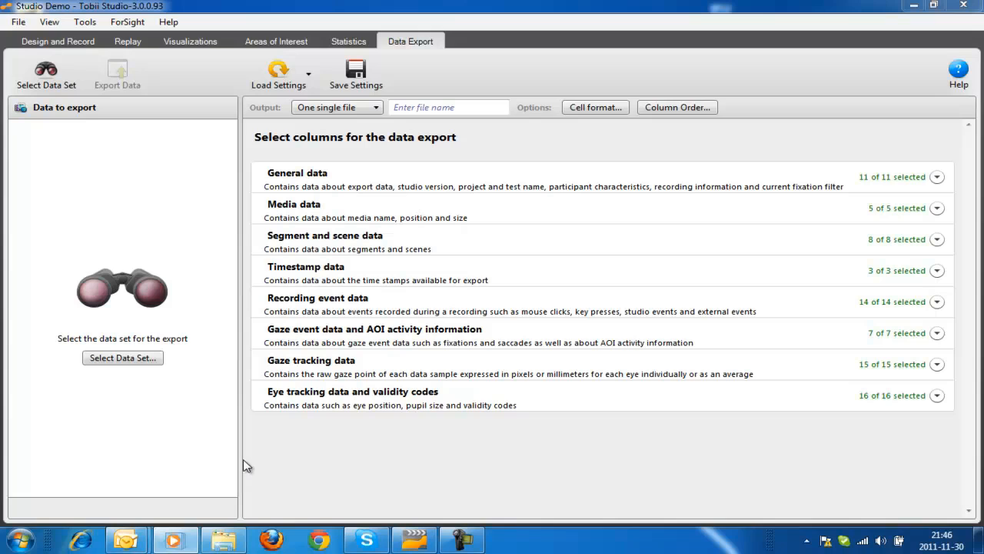
{"action": "mouse_move", "coordinate": [135, 306]}
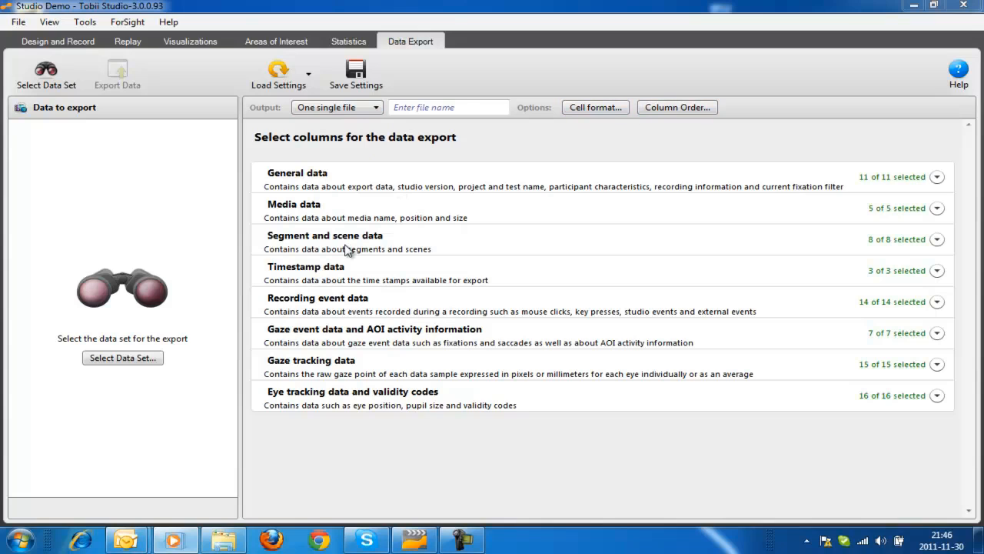
- Bring up the Select Data Set choice between full recordings, segments or media
{"action": "left_click", "coordinate": [123, 357]}
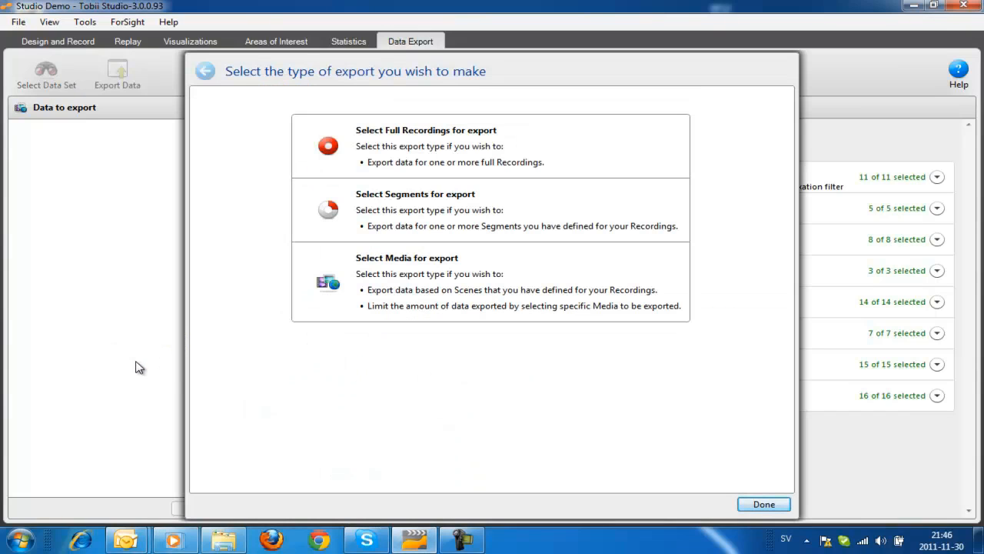
{"action": "mouse_move", "coordinate": [299, 300]}
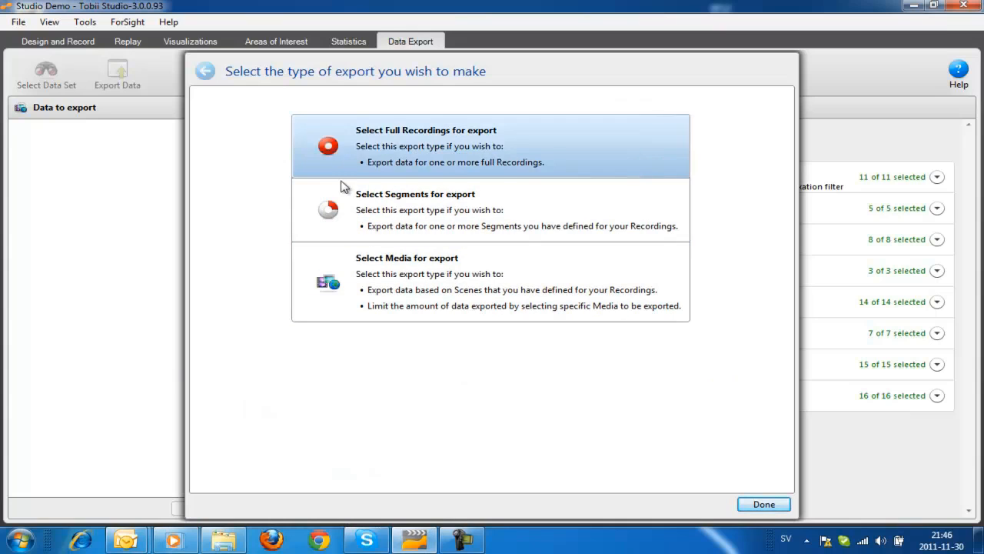
{"action": "mouse_move", "coordinate": [351, 270]}
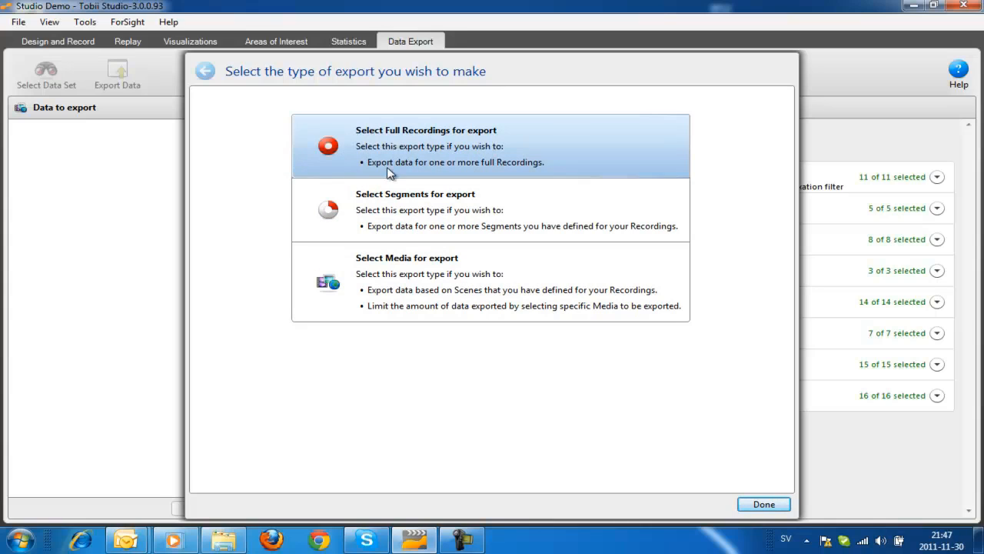
{"action": "mouse_move", "coordinate": [377, 206]}
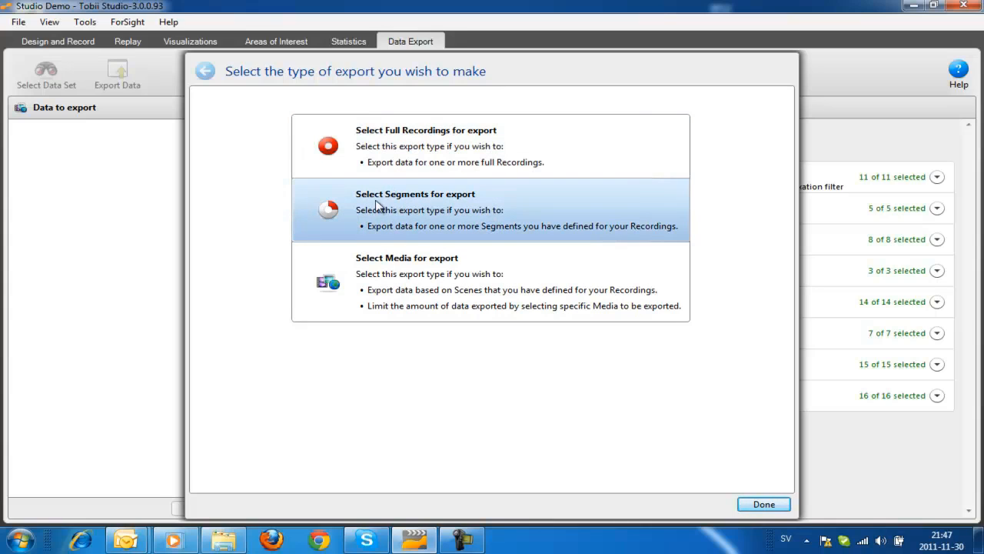
{"action": "mouse_move", "coordinate": [431, 273]}
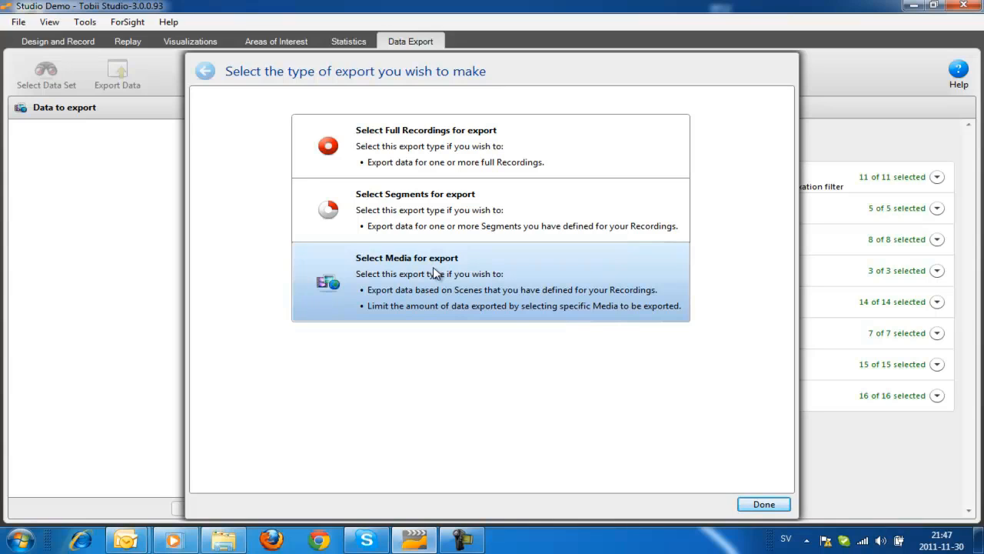
{"action": "mouse_move", "coordinate": [535, 148]}
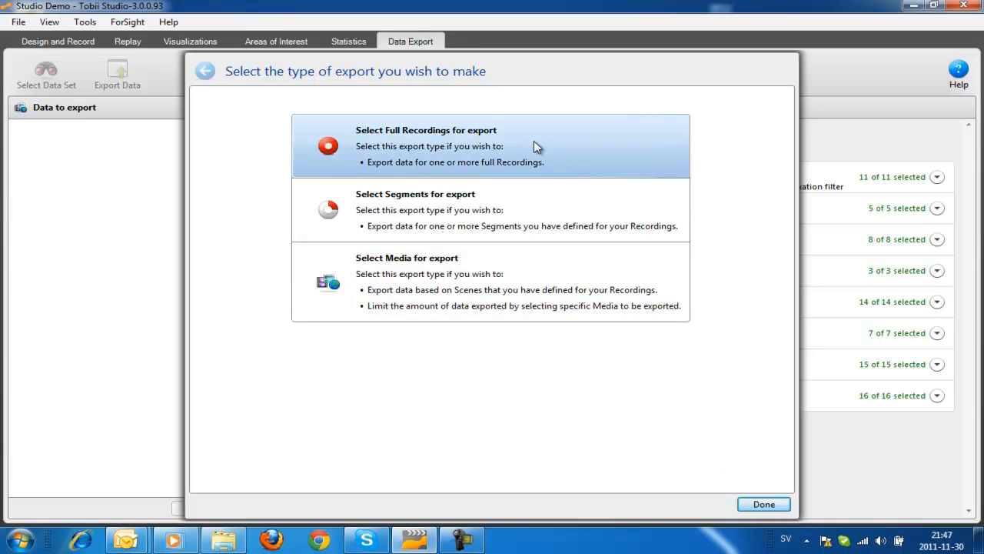
- Choose full recordings and include all nine recordings from Studio Demo and Test no 2
{"action": "left_click", "coordinate": [426, 130]}
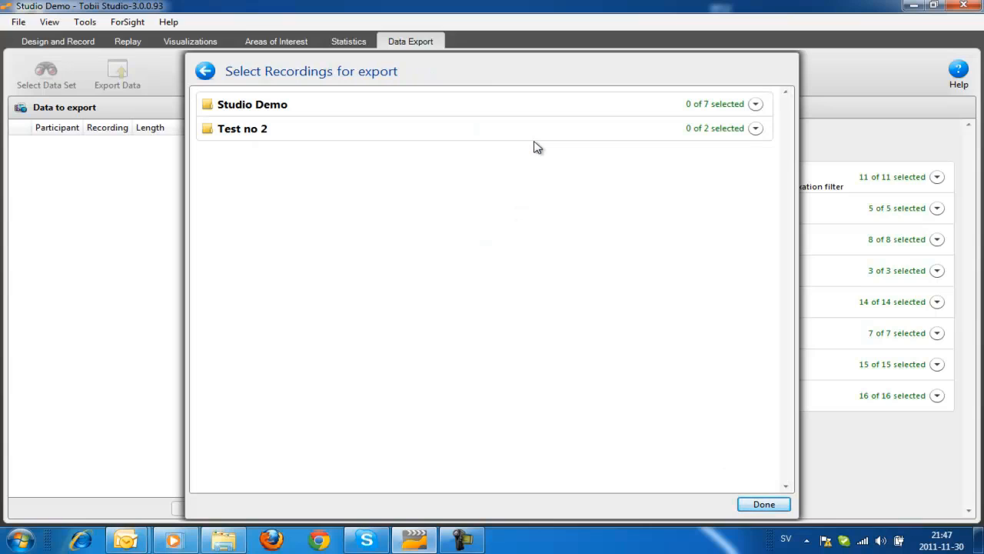
{"action": "mouse_move", "coordinate": [453, 128]}
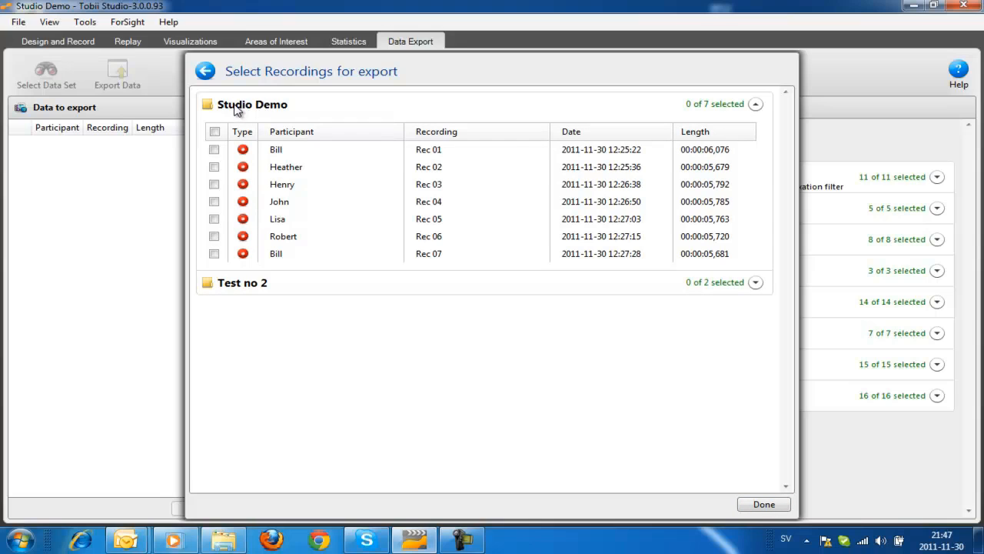
{"action": "left_click", "coordinate": [756, 283]}
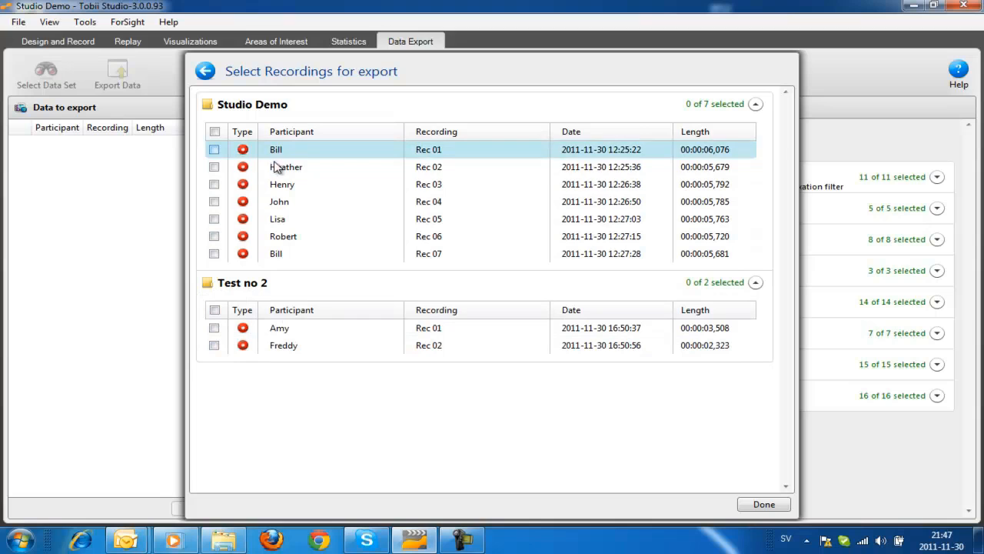
{"action": "left_click", "coordinate": [215, 130]}
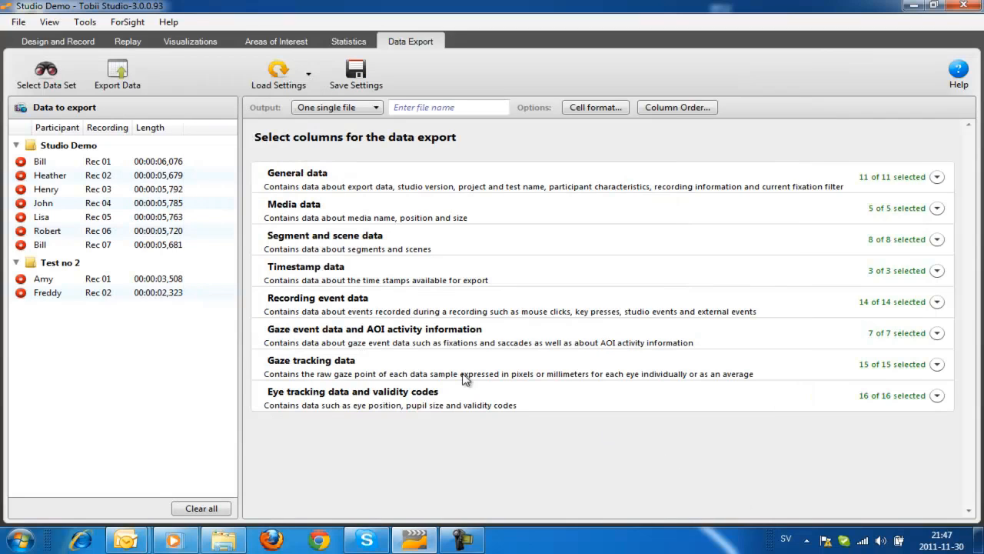
{"action": "mouse_move", "coordinate": [333, 279]}
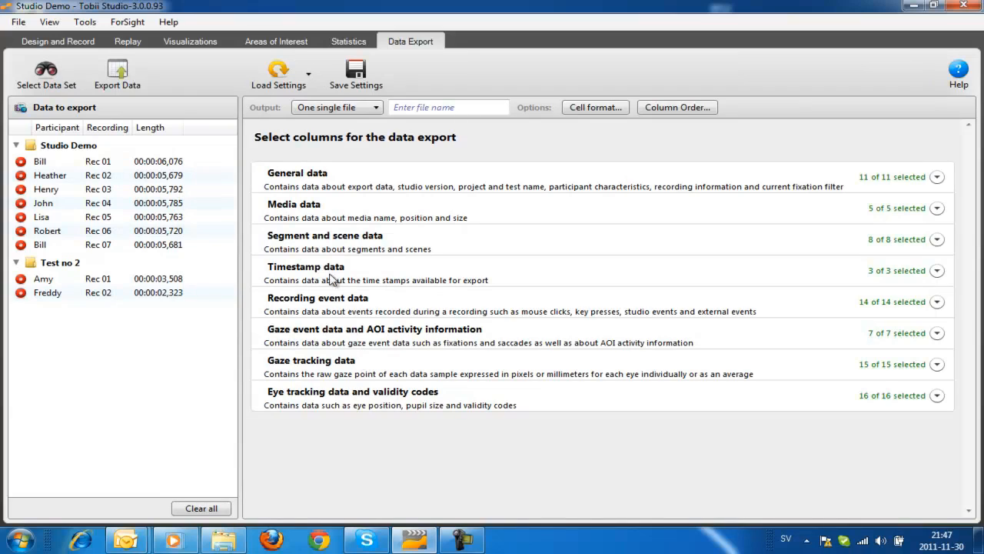
{"action": "mouse_move", "coordinate": [314, 204]}
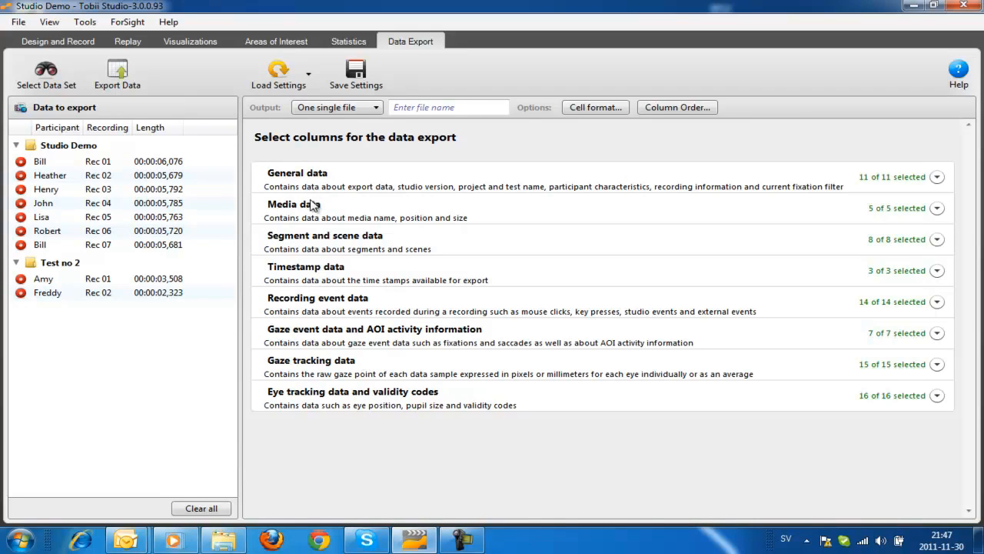
{"action": "mouse_move", "coordinate": [286, 353]}
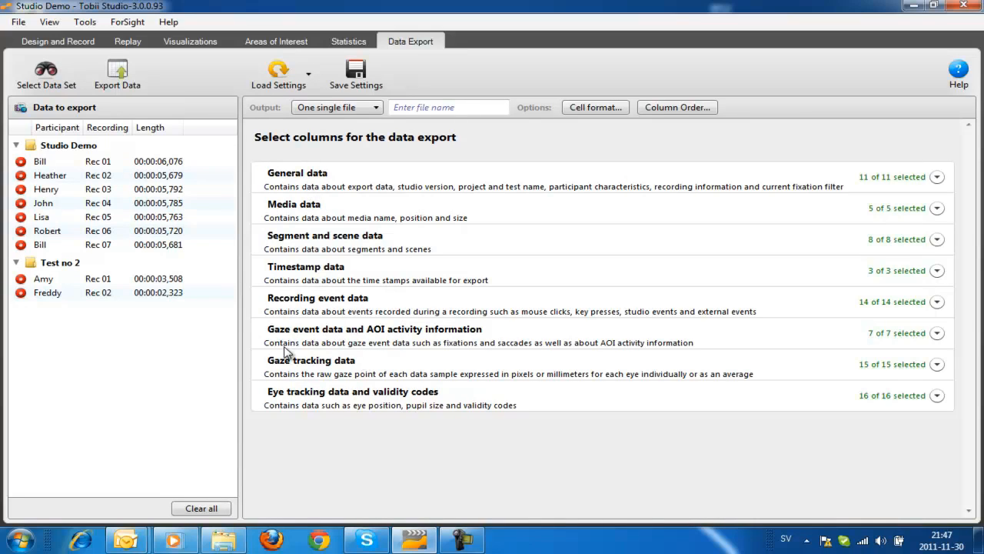
{"action": "mouse_move", "coordinate": [278, 341]}
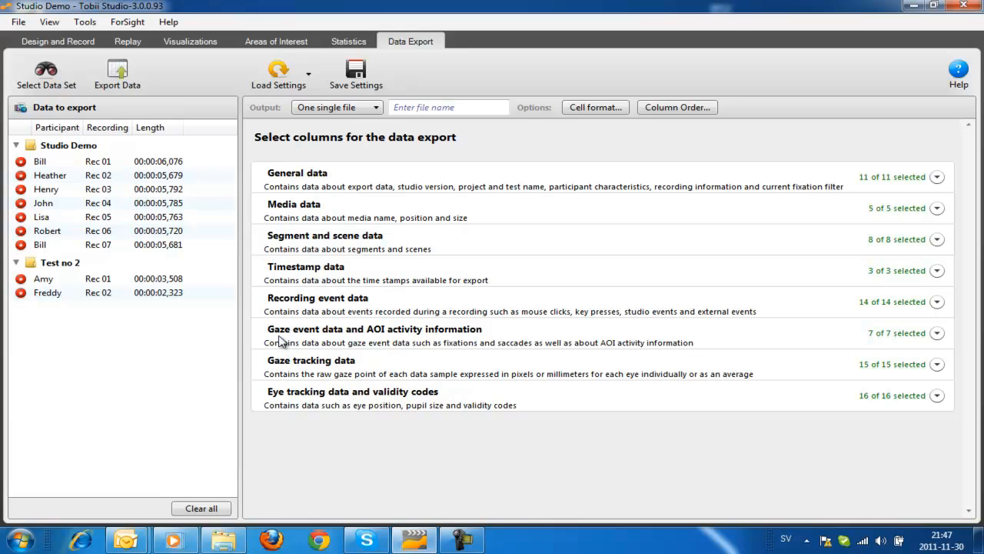
{"action": "mouse_move", "coordinate": [394, 341]}
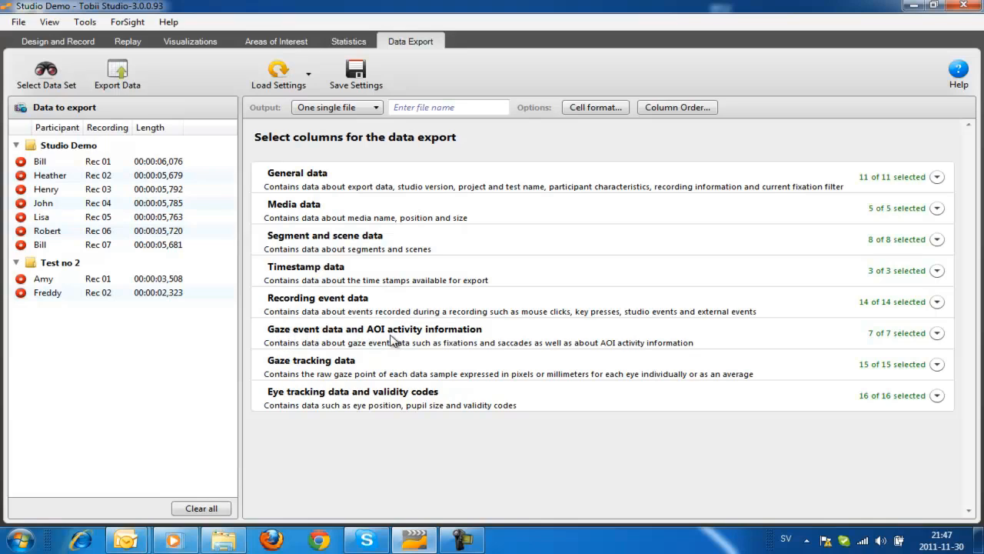
{"action": "mouse_move", "coordinate": [292, 228]}
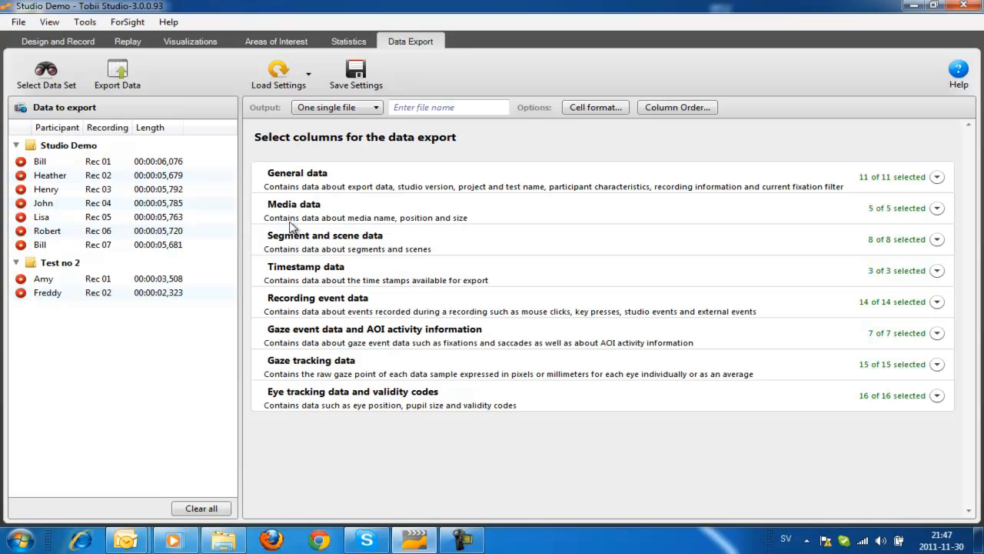
- Expand the Media data column group to show its five selected columns
{"action": "left_click", "coordinate": [936, 208]}
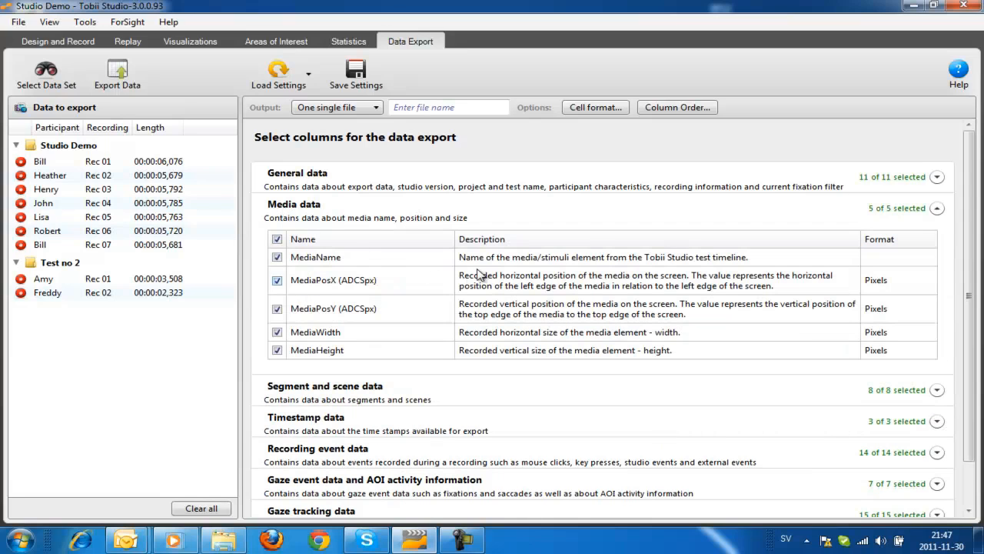
{"action": "mouse_move", "coordinate": [532, 289]}
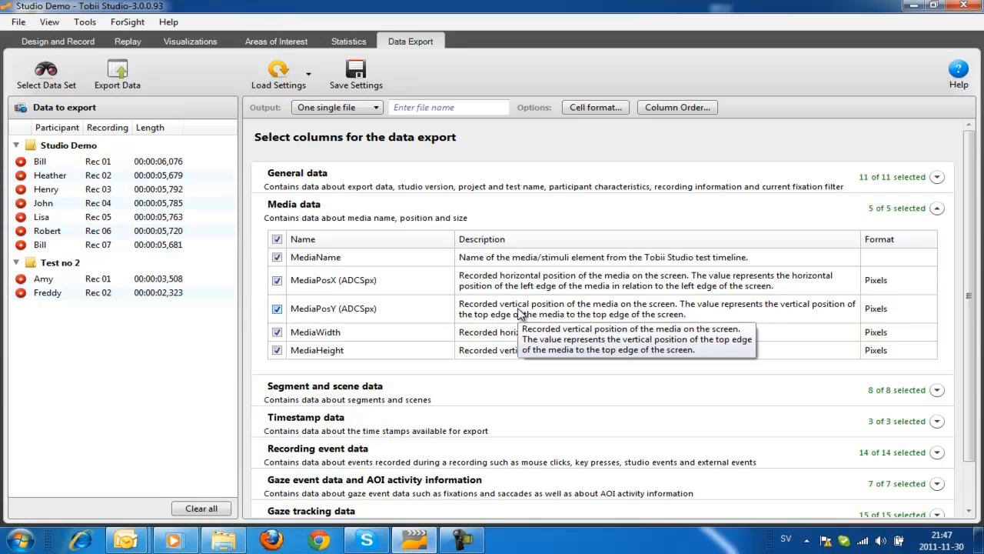
{"action": "mouse_move", "coordinate": [423, 223]}
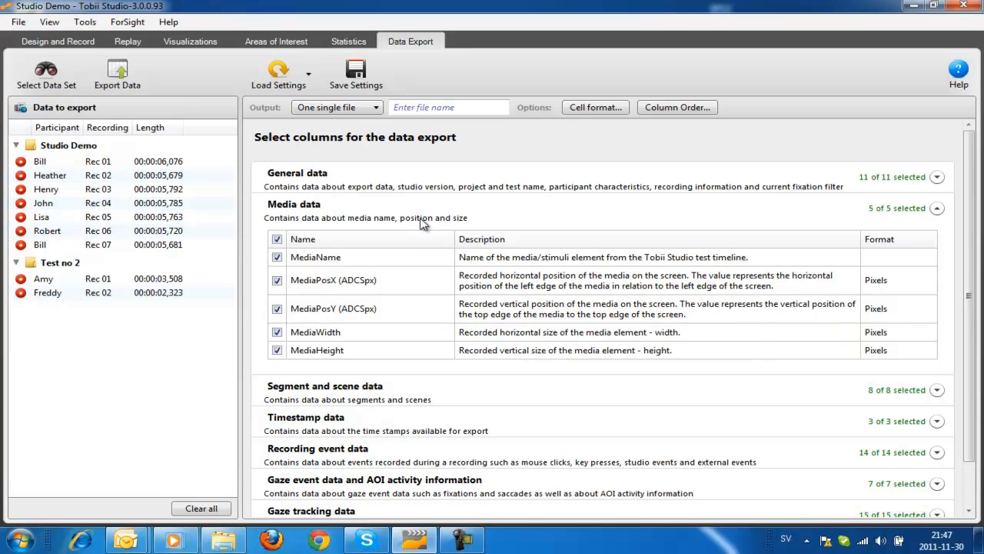
{"action": "mouse_move", "coordinate": [323, 129]}
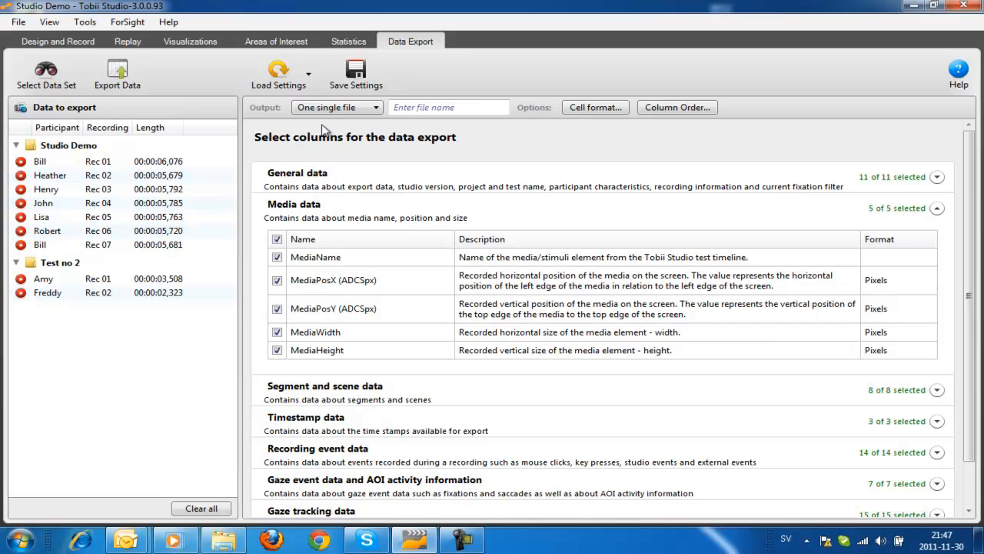
{"action": "mouse_move", "coordinate": [368, 131]}
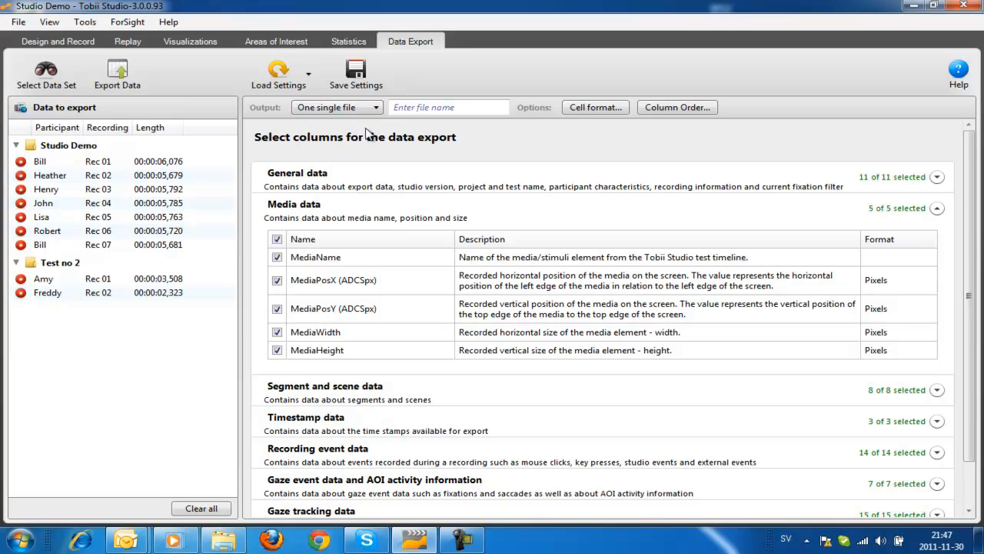
{"action": "mouse_move", "coordinate": [376, 128]}
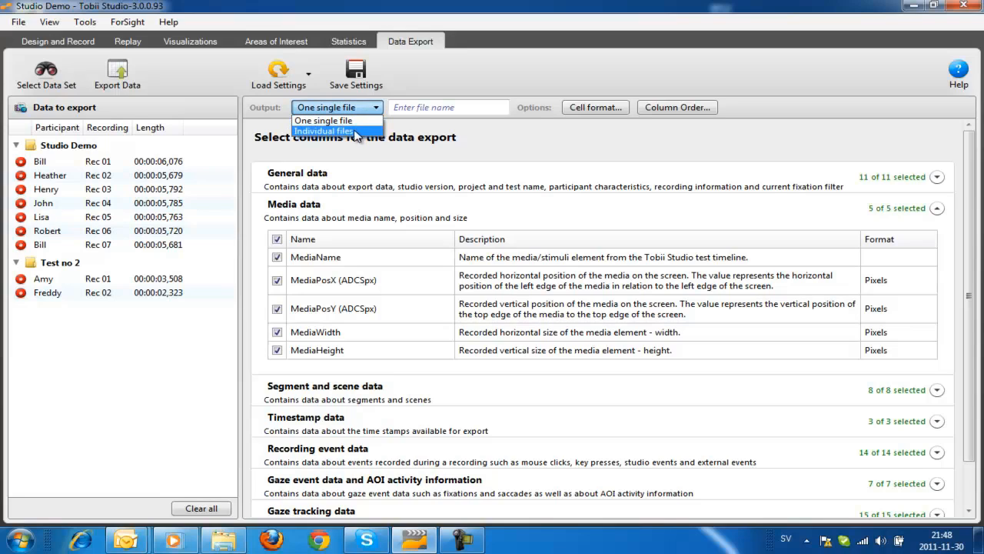
{"action": "mouse_move", "coordinate": [354, 139]}
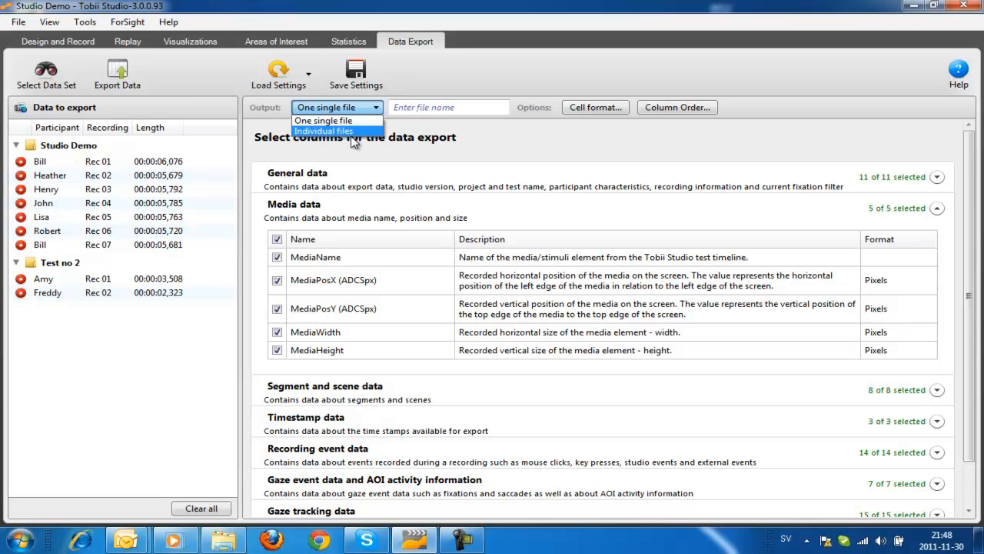
{"action": "mouse_move", "coordinate": [437, 157]}
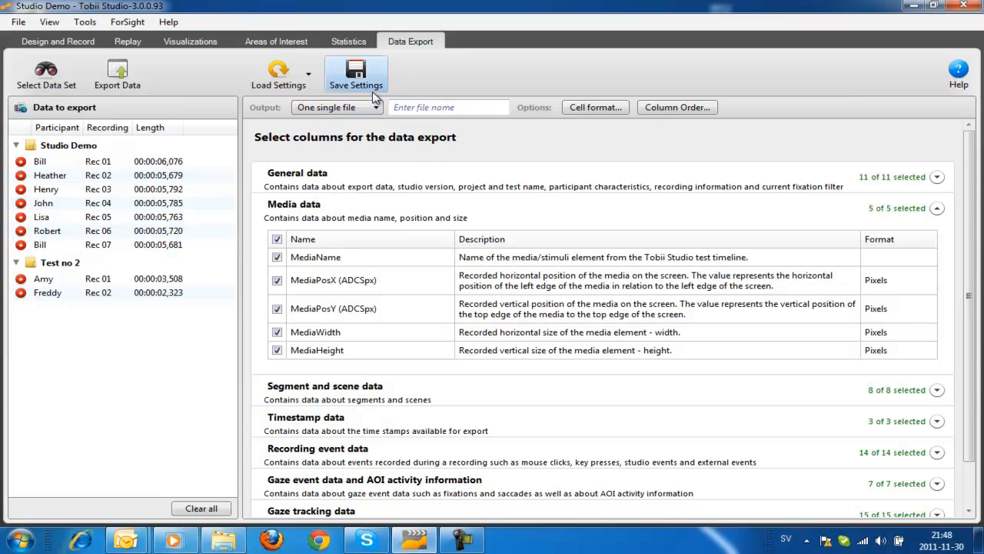
{"action": "mouse_move", "coordinate": [360, 88]}
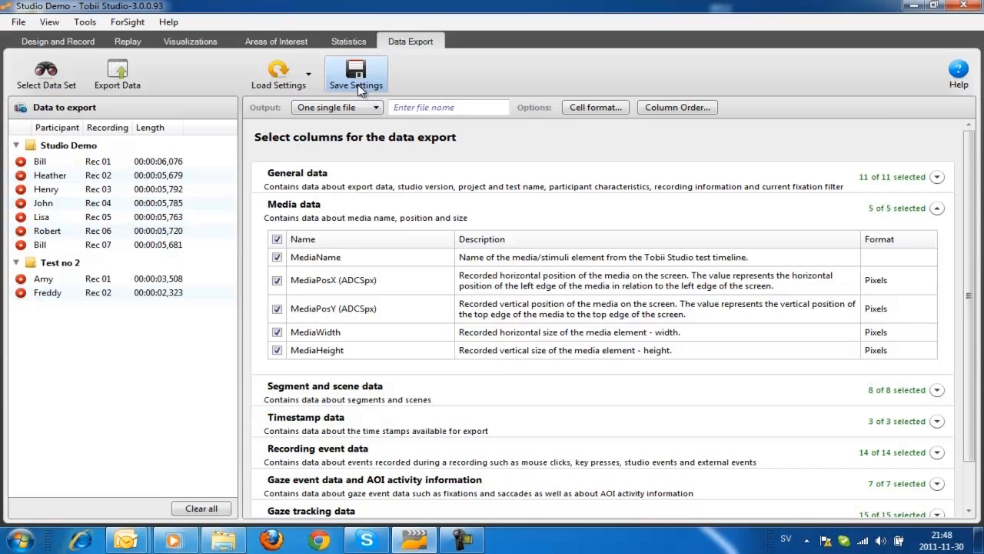
{"action": "mouse_move", "coordinate": [357, 88]}
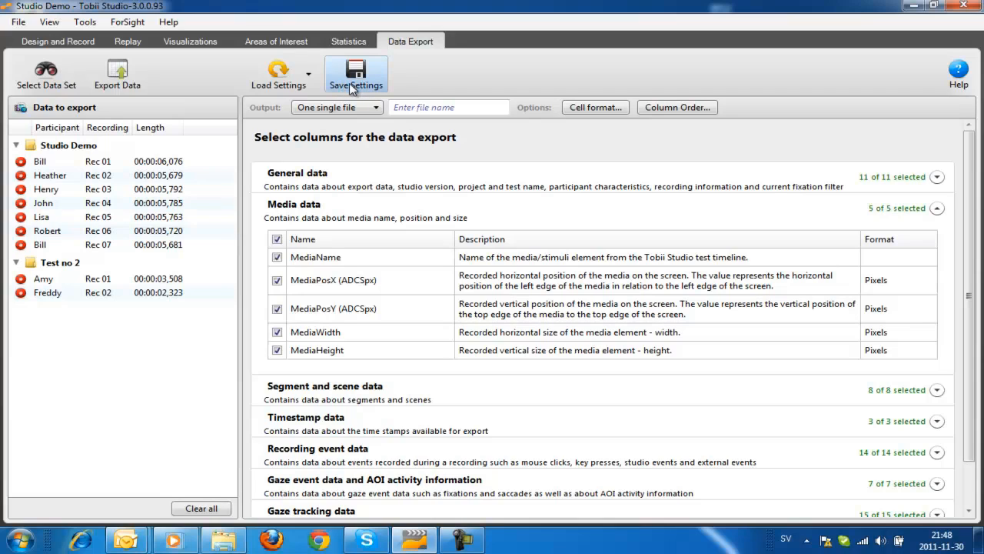
{"action": "mouse_move", "coordinate": [348, 90]}
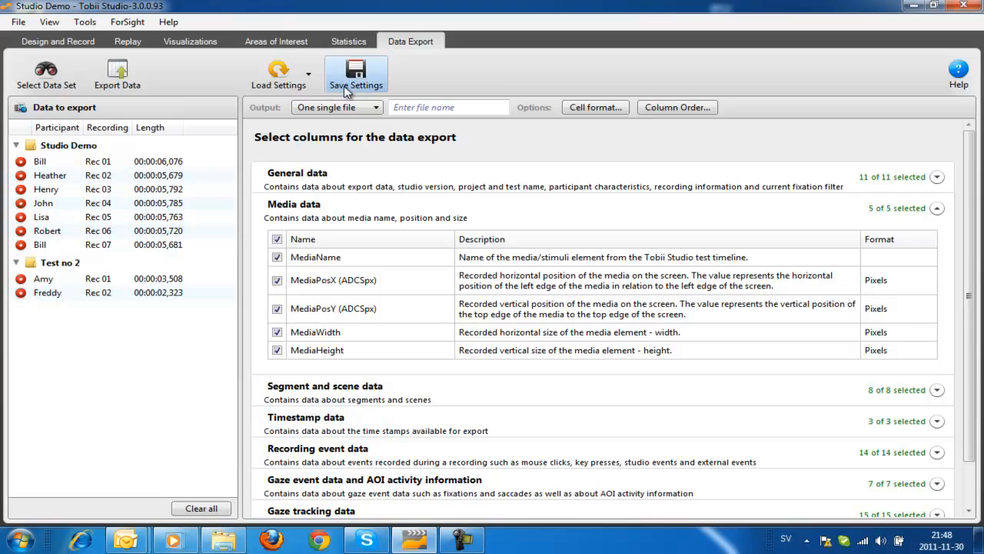
{"action": "mouse_move", "coordinate": [320, 91]}
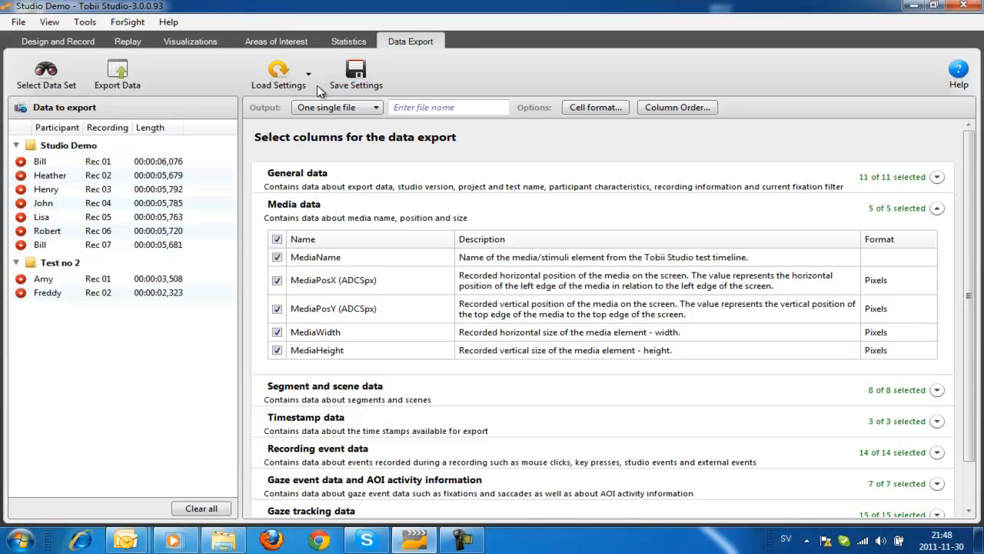
- Load the saved Truck export setting
{"action": "left_click", "coordinate": [307, 74]}
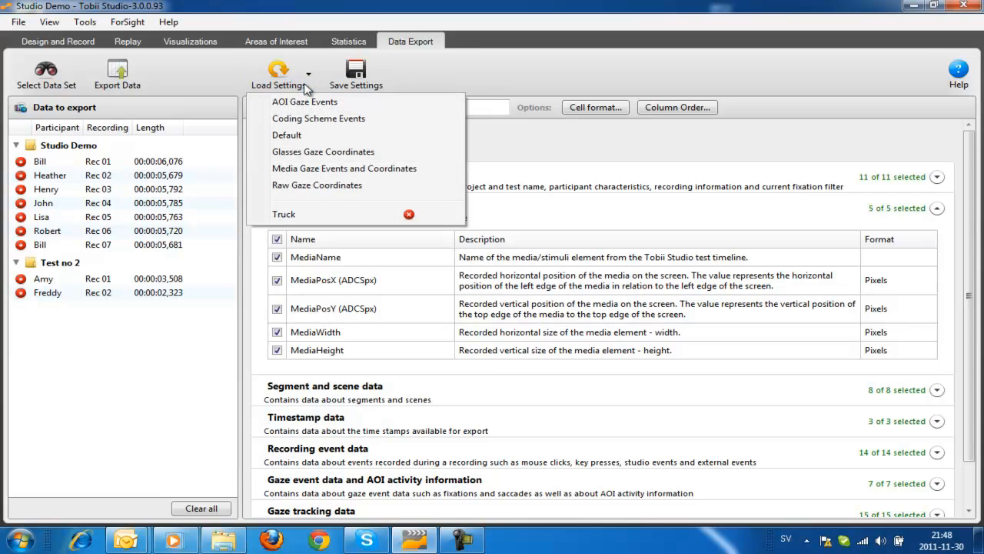
{"action": "mouse_move", "coordinate": [300, 139]}
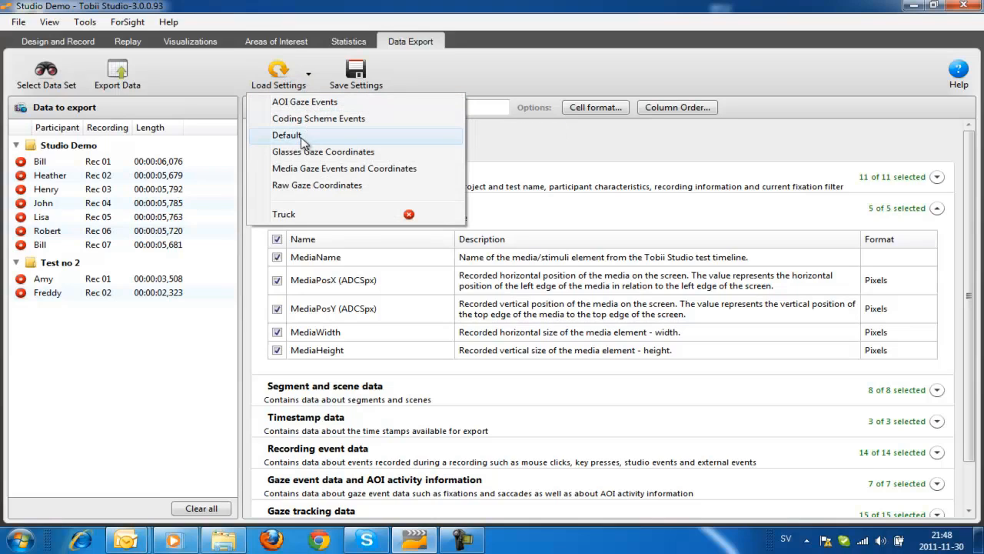
{"action": "mouse_move", "coordinate": [300, 215]}
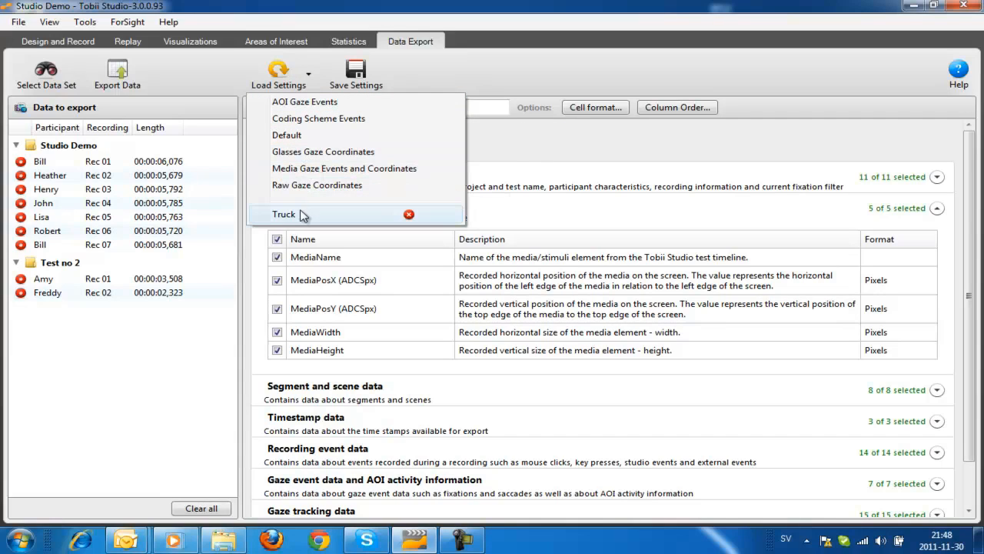
{"action": "mouse_move", "coordinate": [286, 220]}
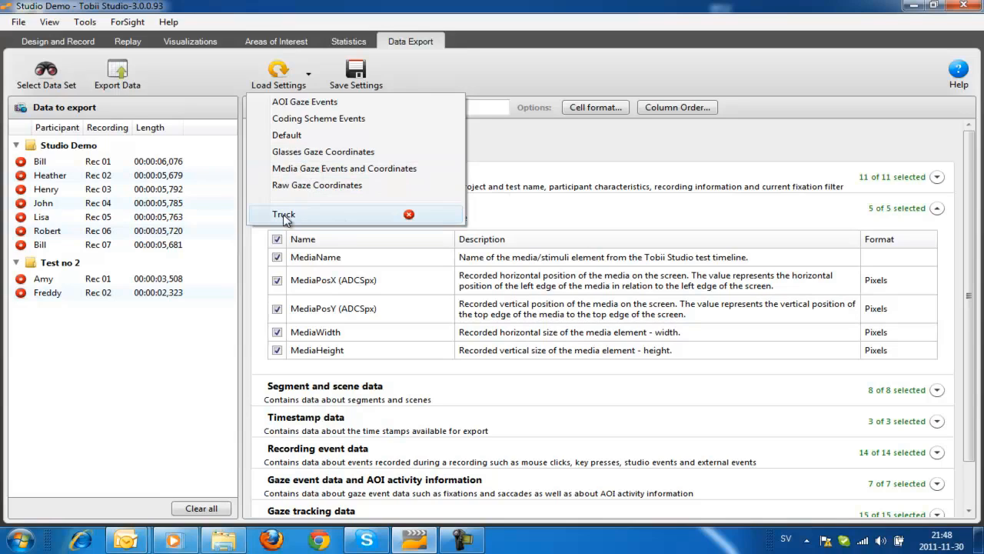
{"action": "mouse_move", "coordinate": [301, 218]}
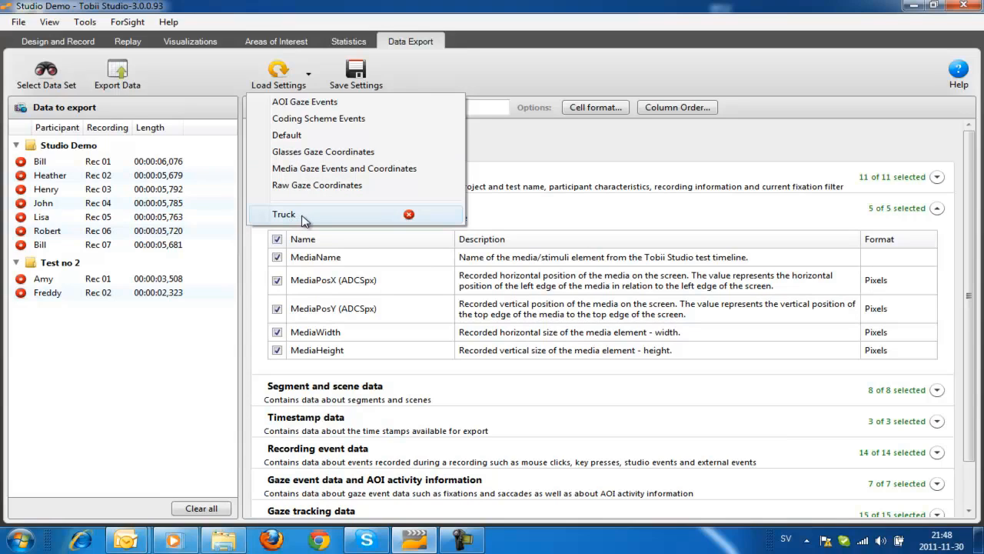
{"action": "left_click", "coordinate": [283, 213]}
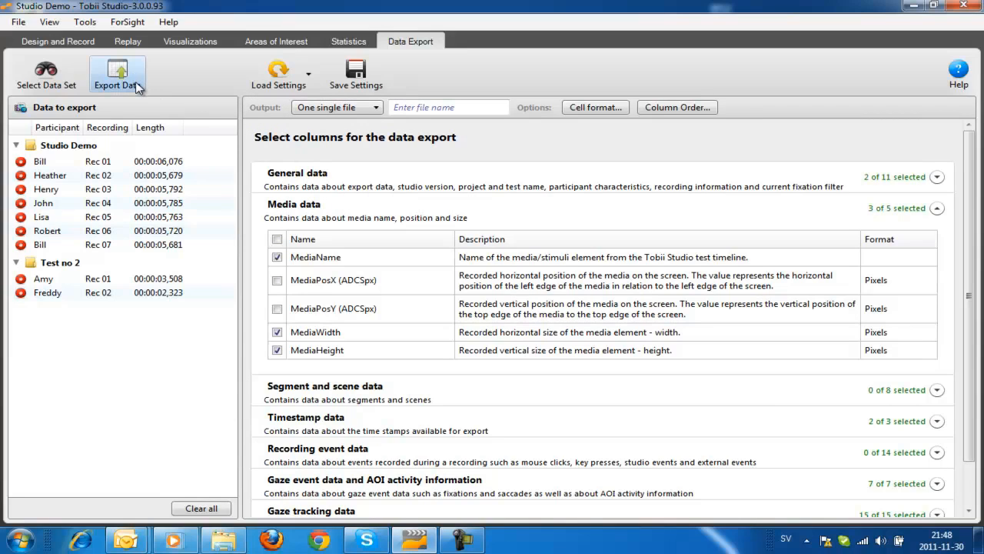
- Export the nine recordings' data into the Desktop\Studio Exports folder and dismiss the finished message
{"action": "left_click", "coordinate": [117, 74]}
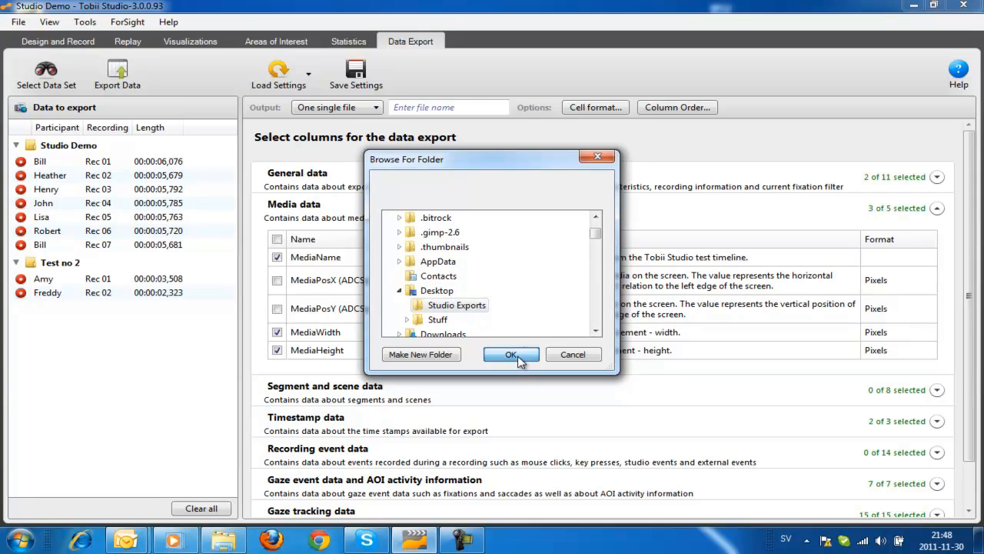
{"action": "left_click", "coordinate": [511, 354]}
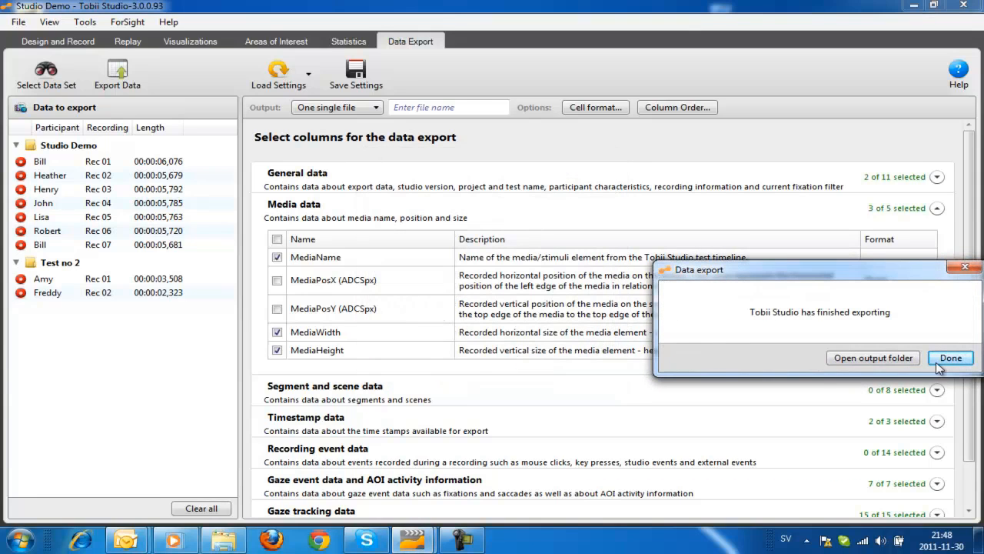
{"action": "left_click", "coordinate": [951, 357]}
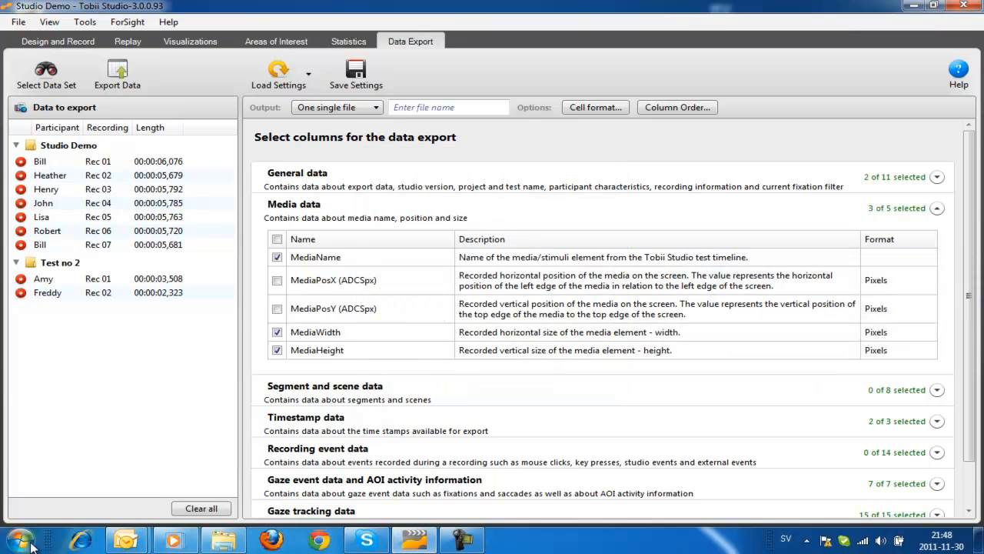
- Launch Excel and import Studio Demo_Data_Export.tsv from Desktop\Studio Exports via the Text Import Wizard
{"action": "left_click", "coordinate": [21, 542]}
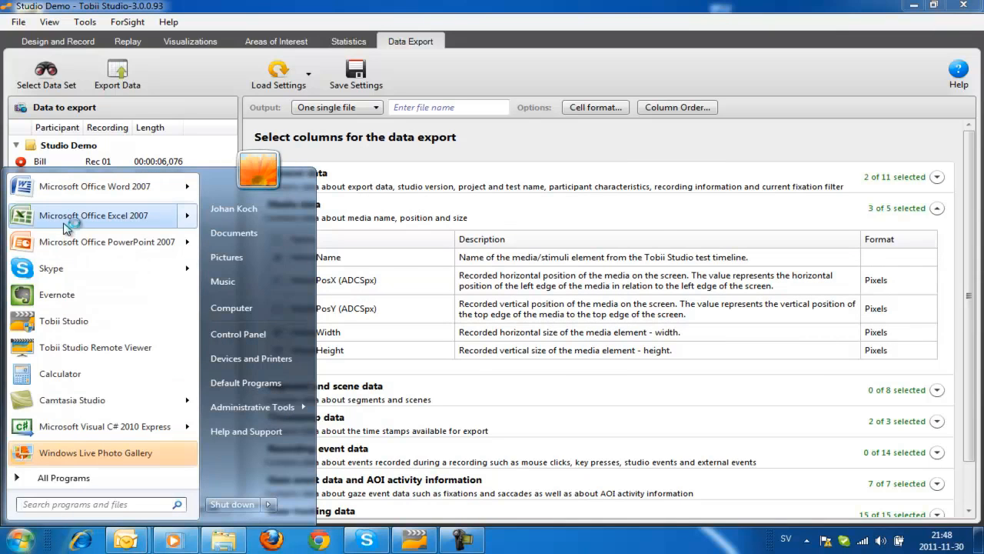
{"action": "left_click", "coordinate": [92, 215]}
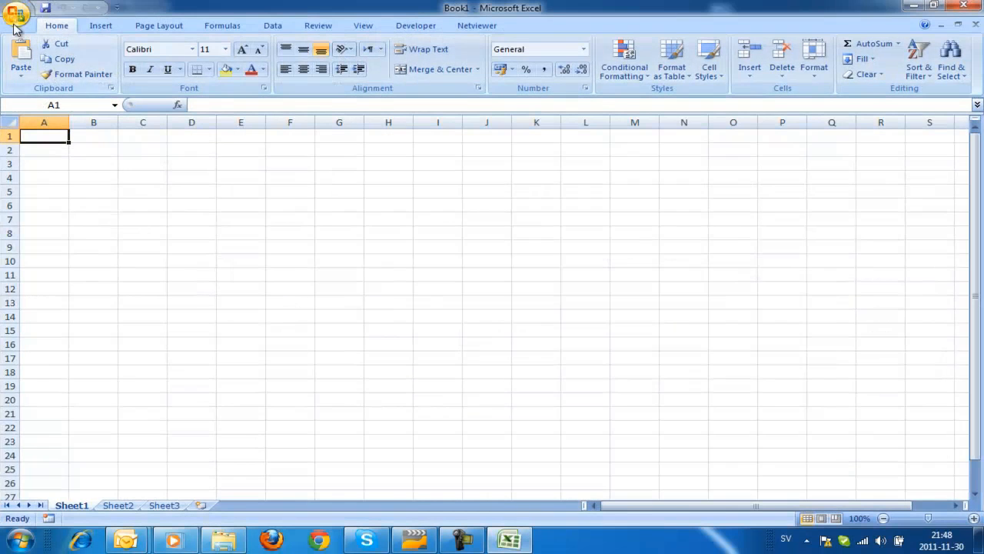
{"action": "left_click", "coordinate": [16, 16]}
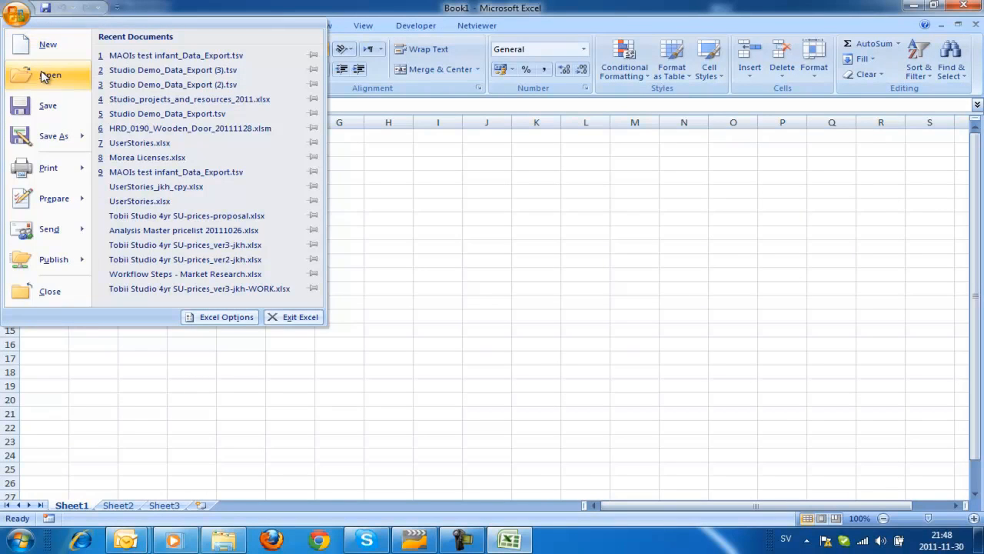
{"action": "left_click", "coordinate": [49, 73]}
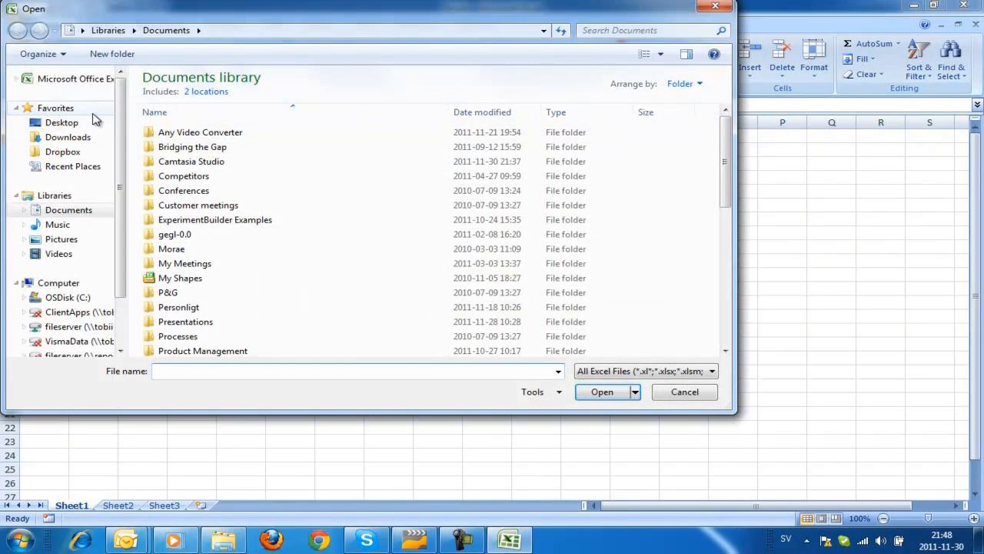
{"action": "left_click", "coordinate": [62, 124]}
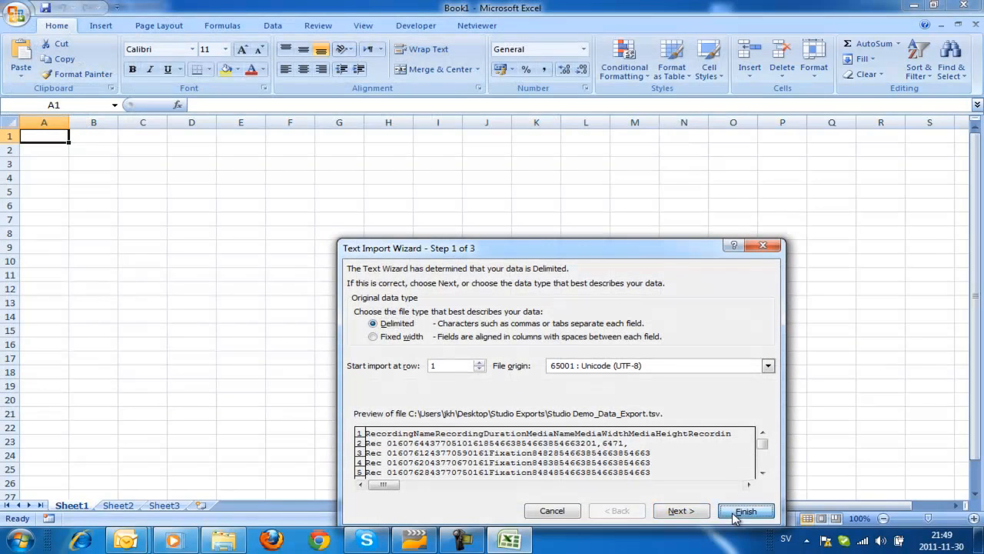
{"action": "left_click", "coordinate": [744, 510]}
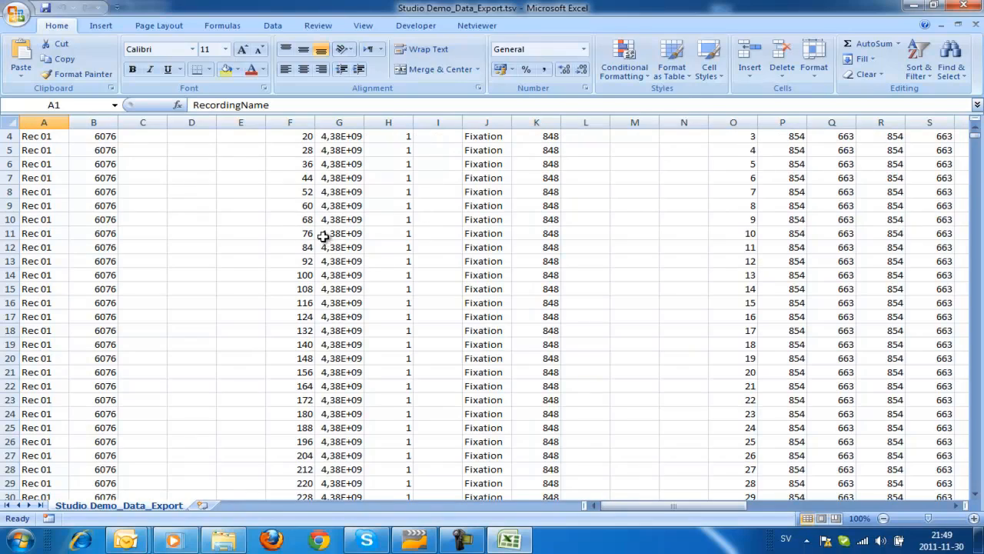
{"action": "mouse_move", "coordinate": [336, 305]}
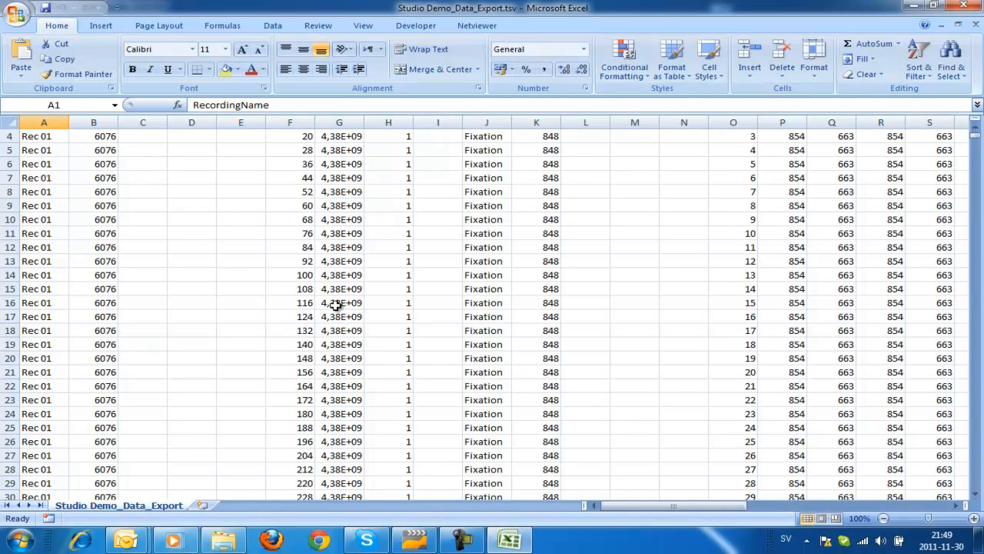